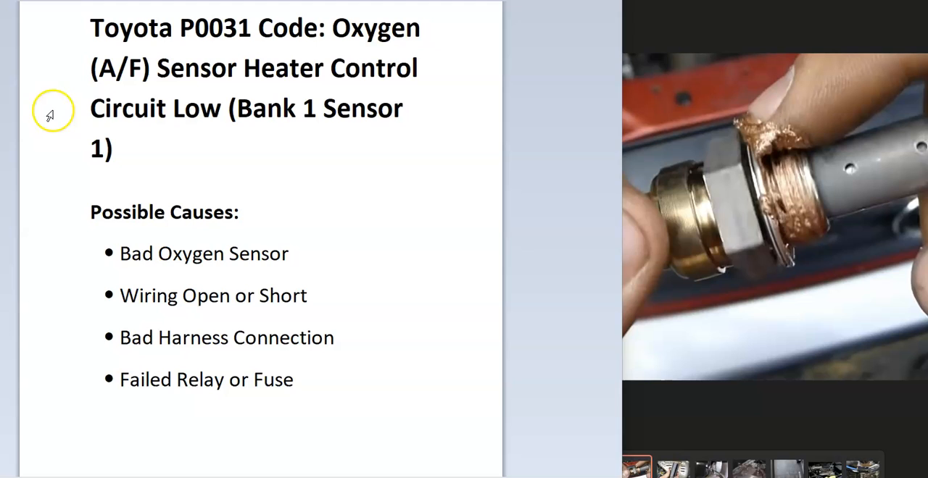
mouse_move(181, 127)
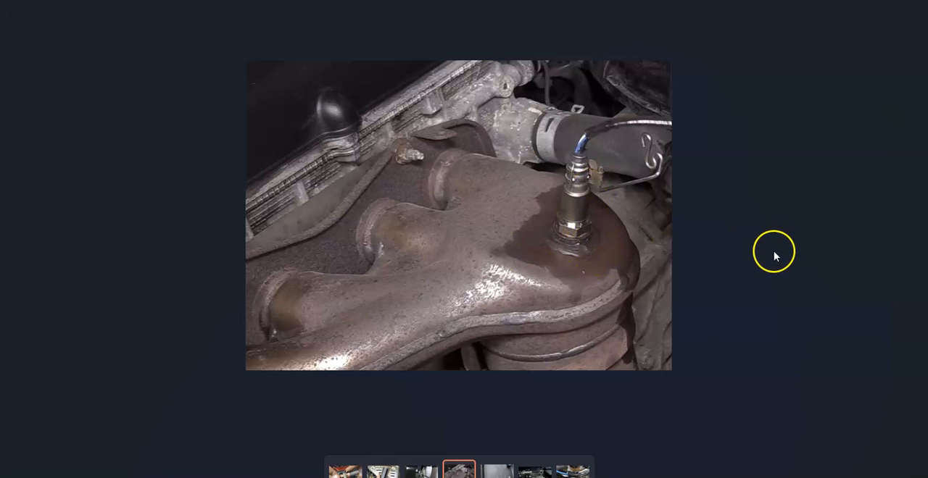
mouse_move(600, 226)
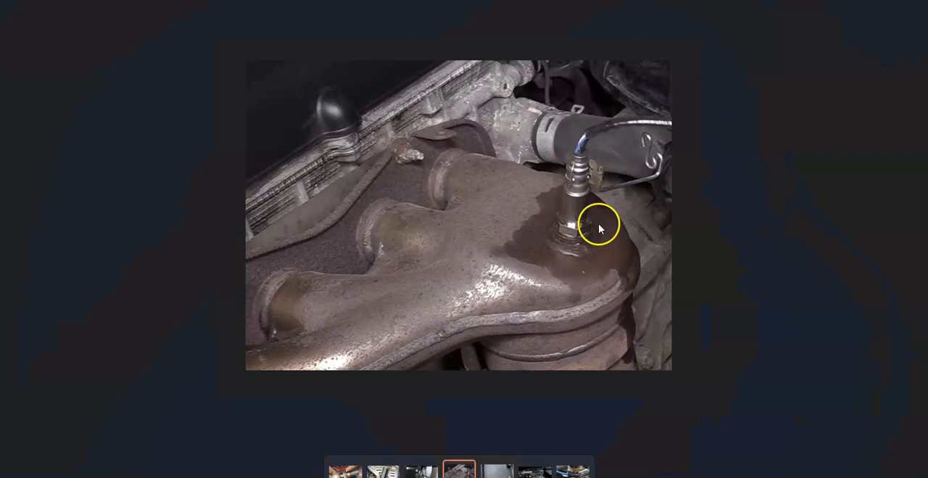
mouse_move(845, 263)
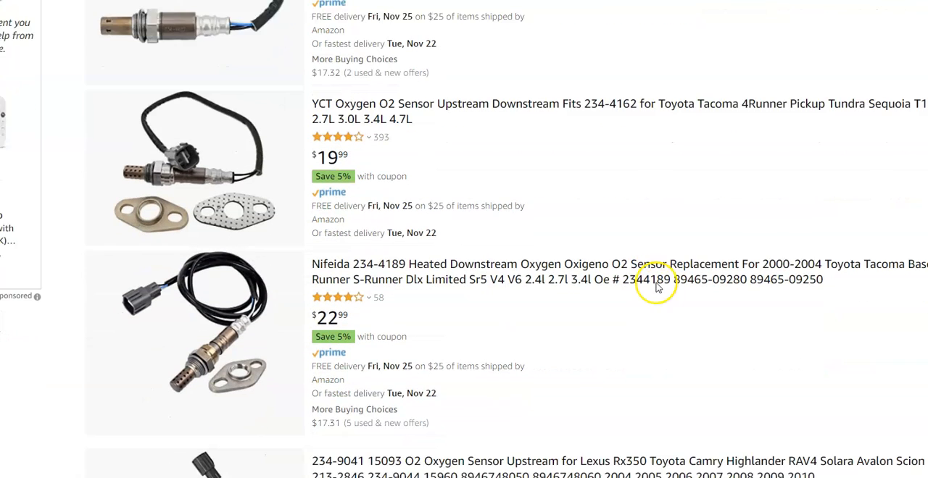
scroll("down", 3)
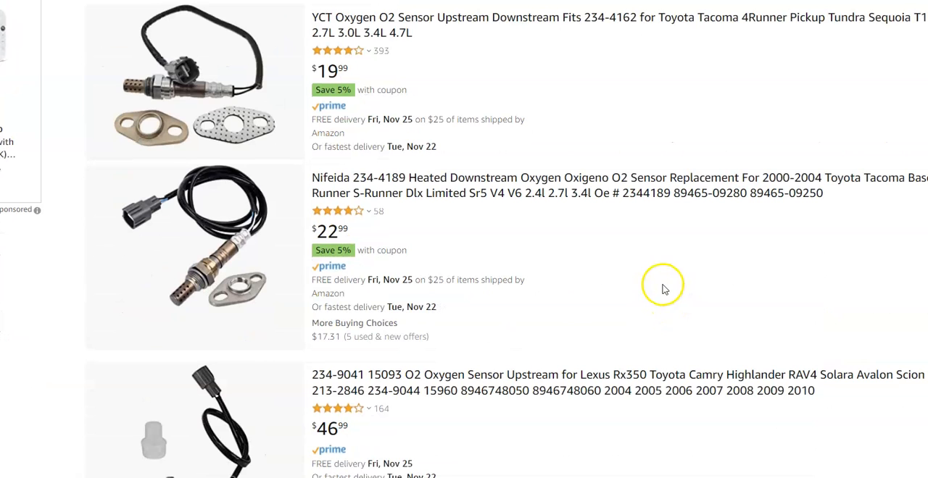
scroll("down", 3)
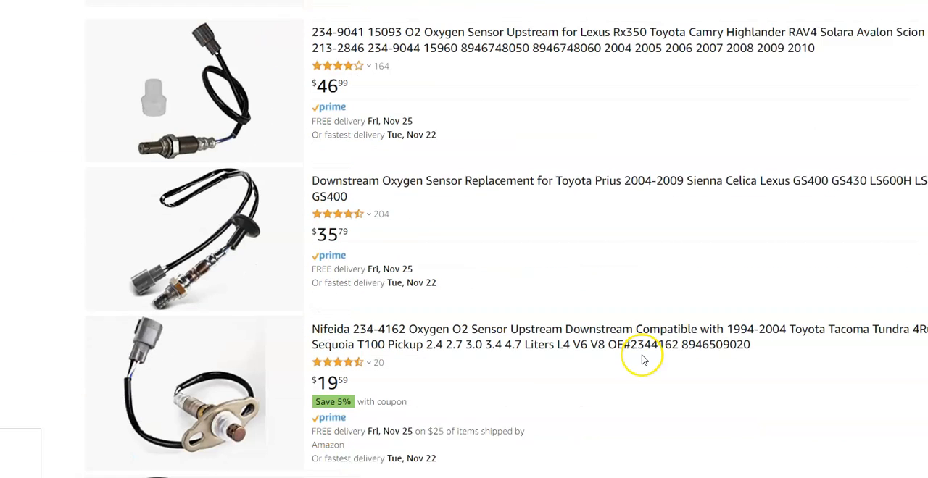
scroll("down", 3)
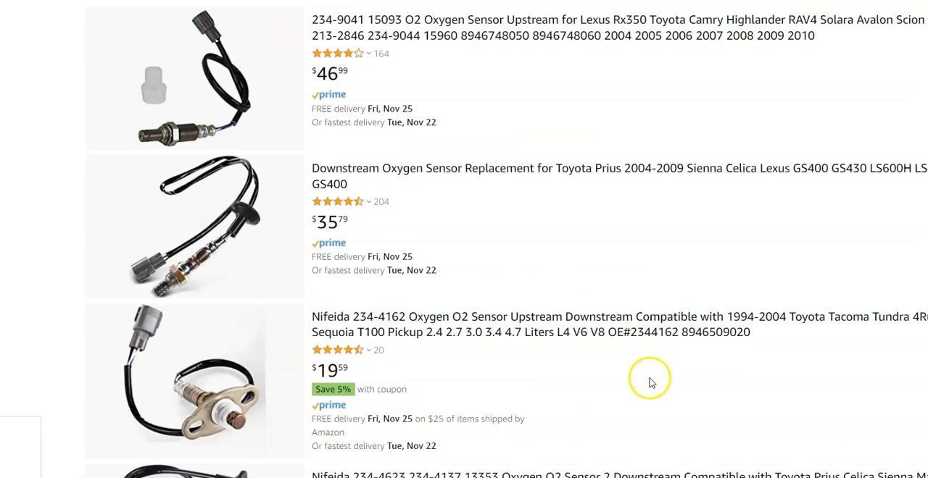
scroll("down", 3)
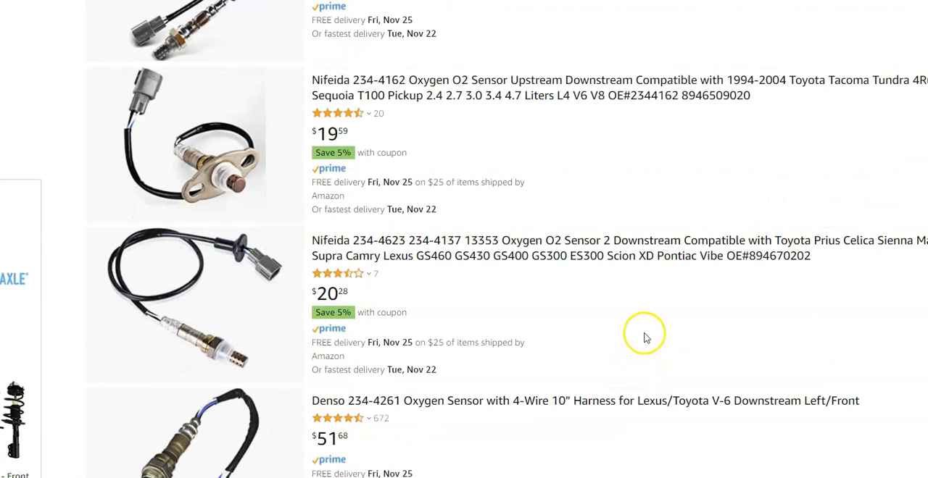